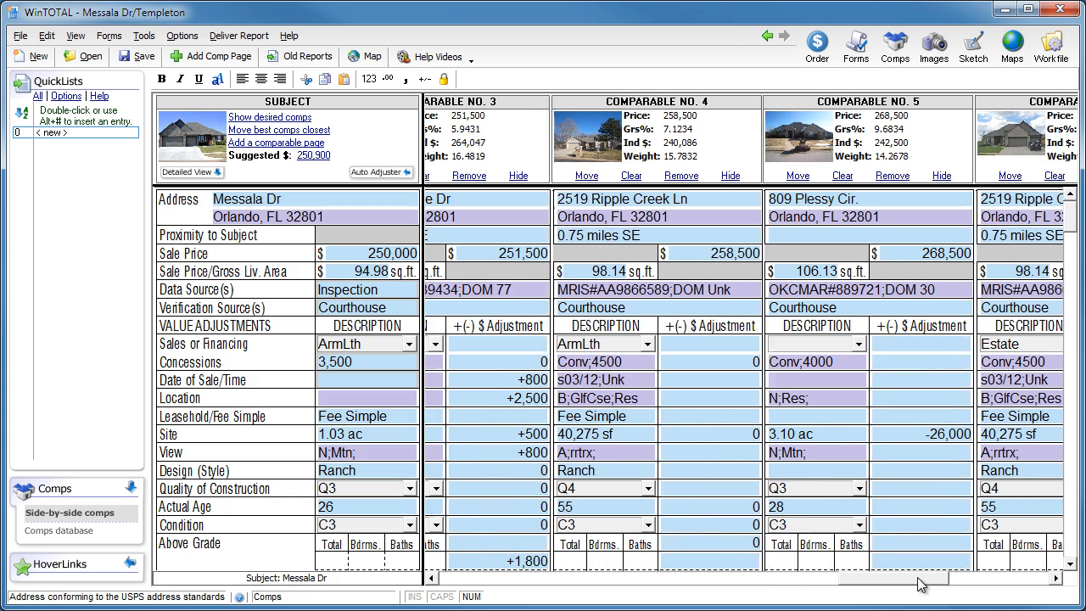
Scroll the comp grid right to reach Comparable 5, 809 Plessy Cir., and remove it
scroll(right, 3)
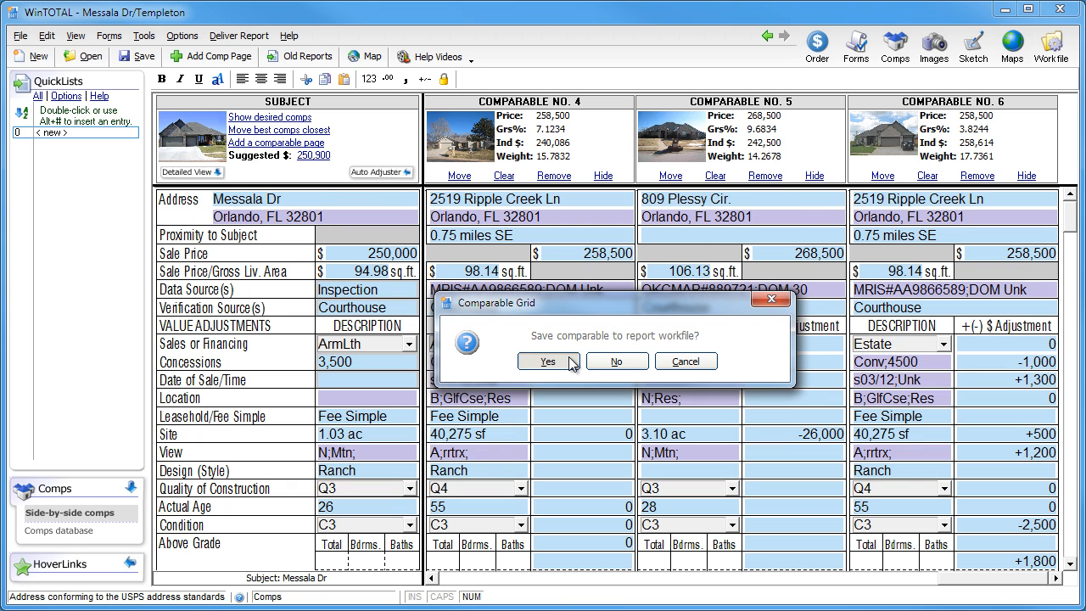
click(547, 360)
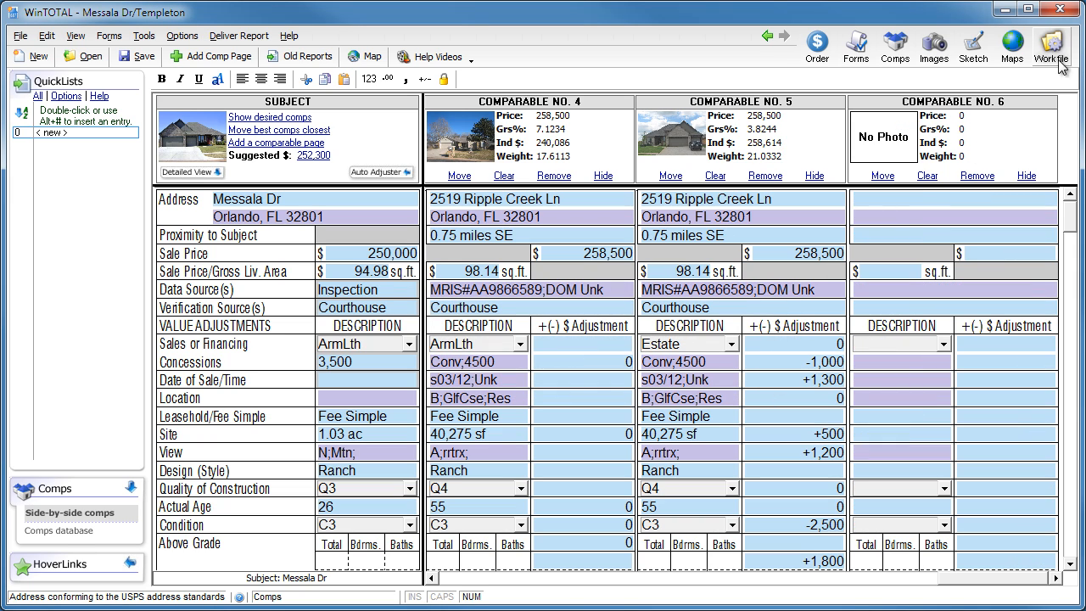
click(1052, 46)
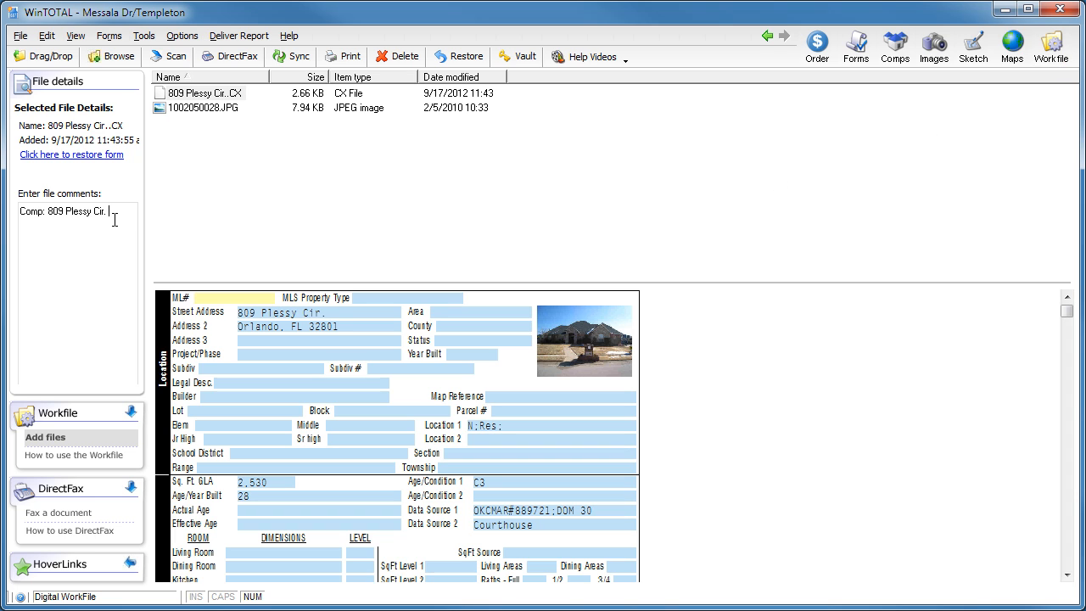
Add the comment that the land area adjustment was too large and Ripple Creek is a better comp, signed JB 09/17/2012
text(Didn't use this as a comp because the land area adjustment woul)
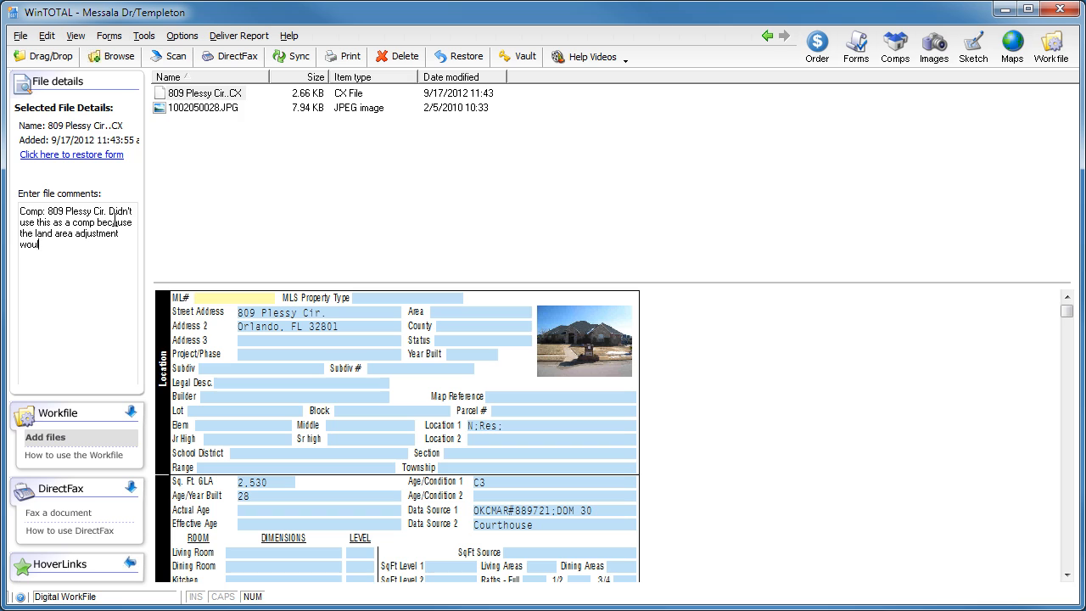
text(d have been too large. The Ripple Creek property makes a better comp. JB 09/17/2012)
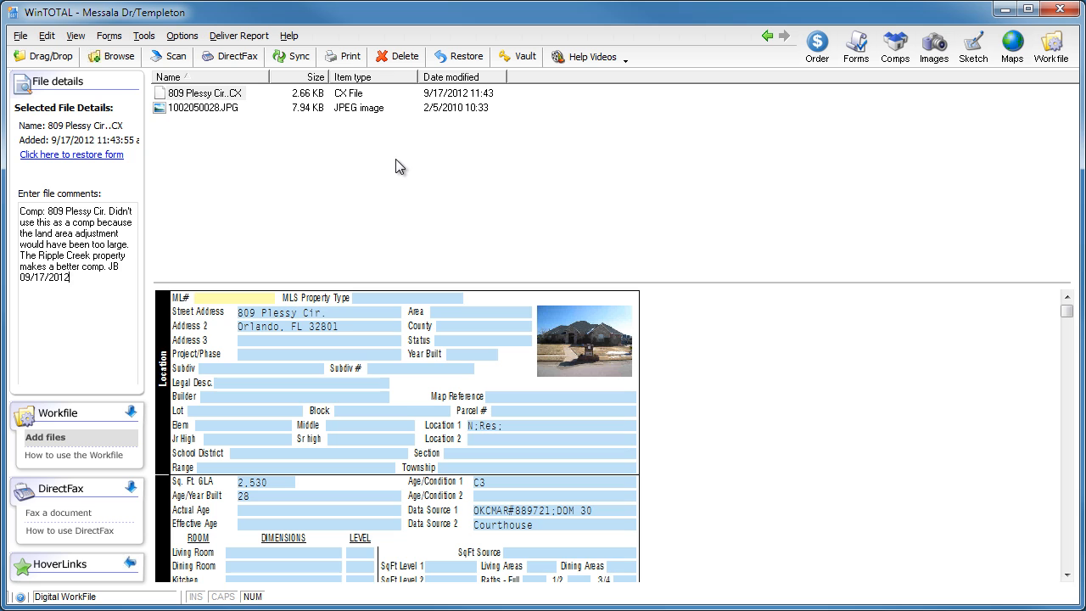
mouse_move(458, 56)
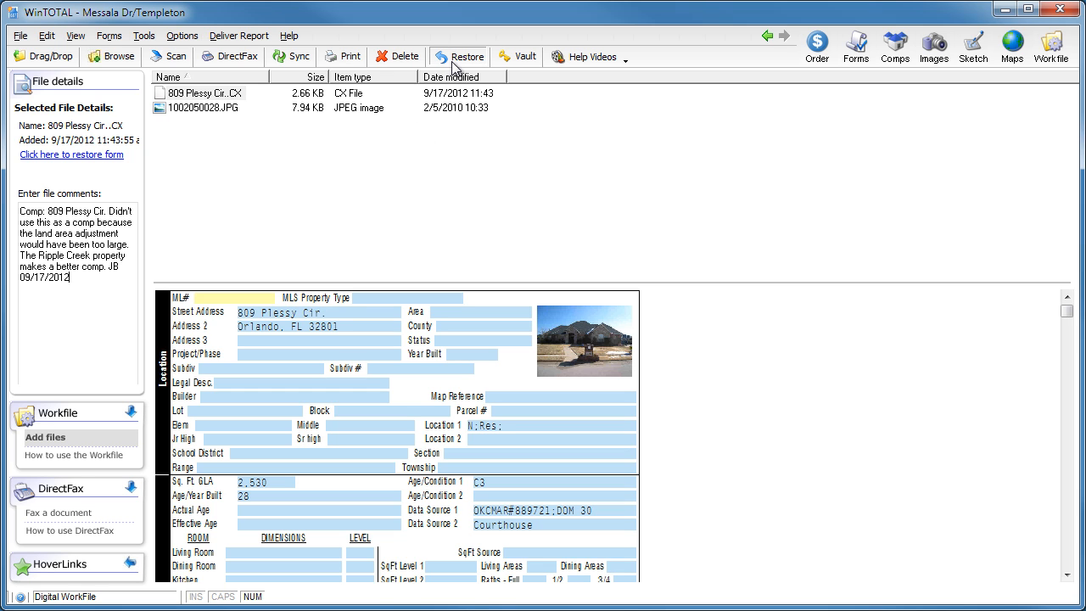
click(460, 56)
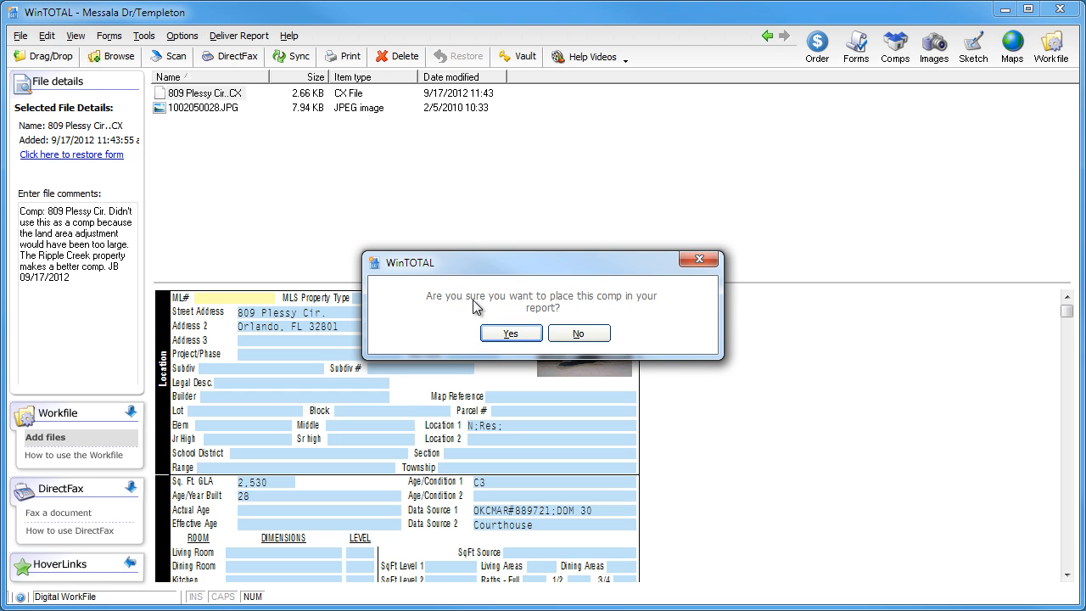
click(509, 333)
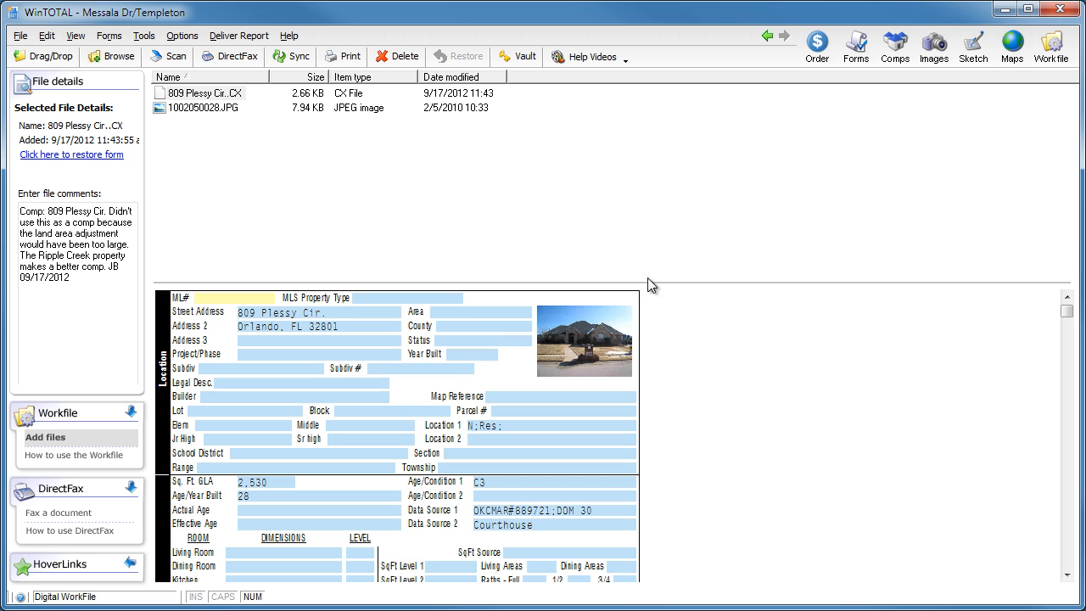
click(892, 46)
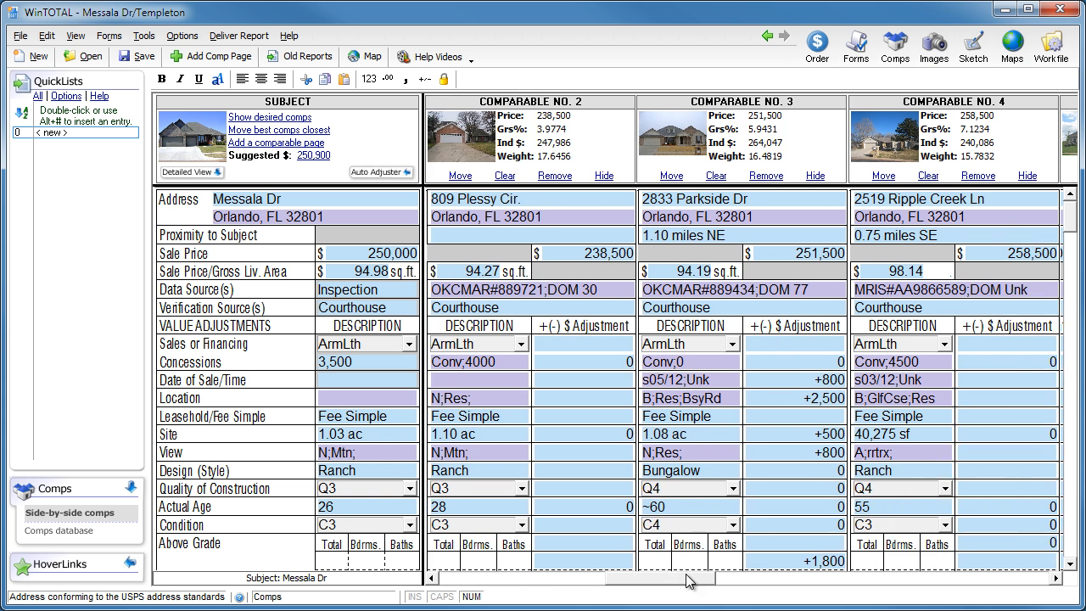
Scroll the comp grid right to show 809 Plessy Cir. as Comparable 6 with its -26,000 site adjustment
scroll(right, 3)
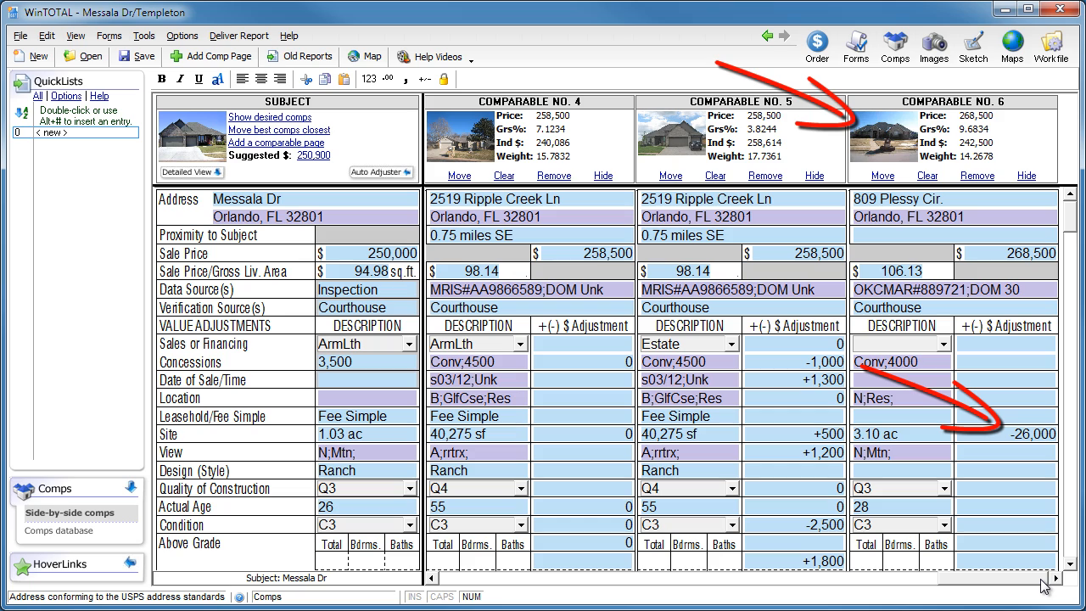